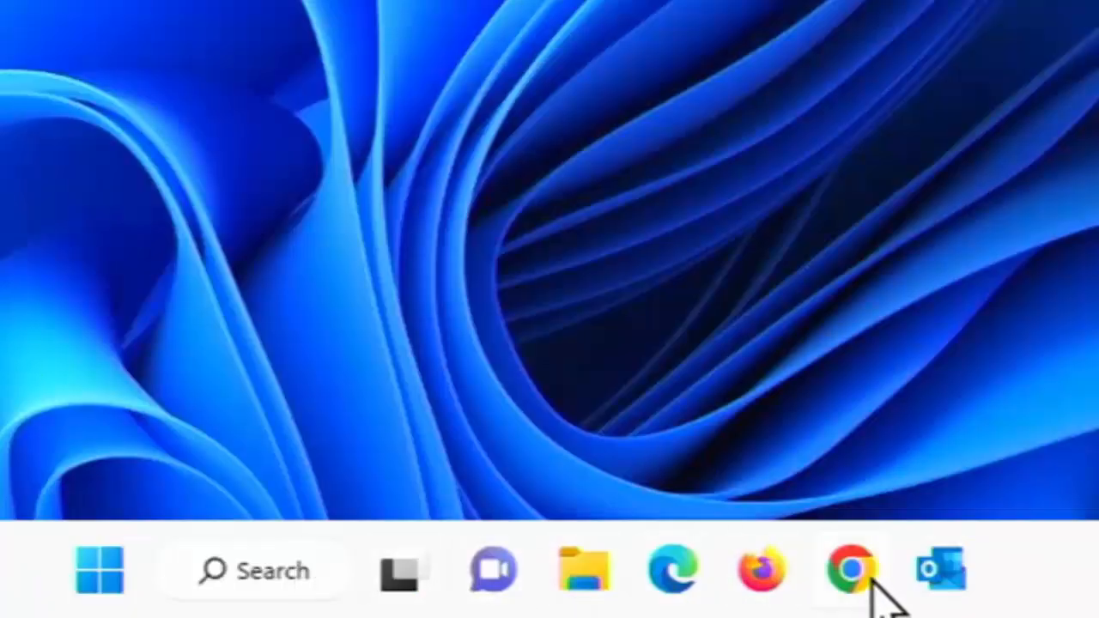
{"action": "mouse_move", "coordinate": [851, 570]}
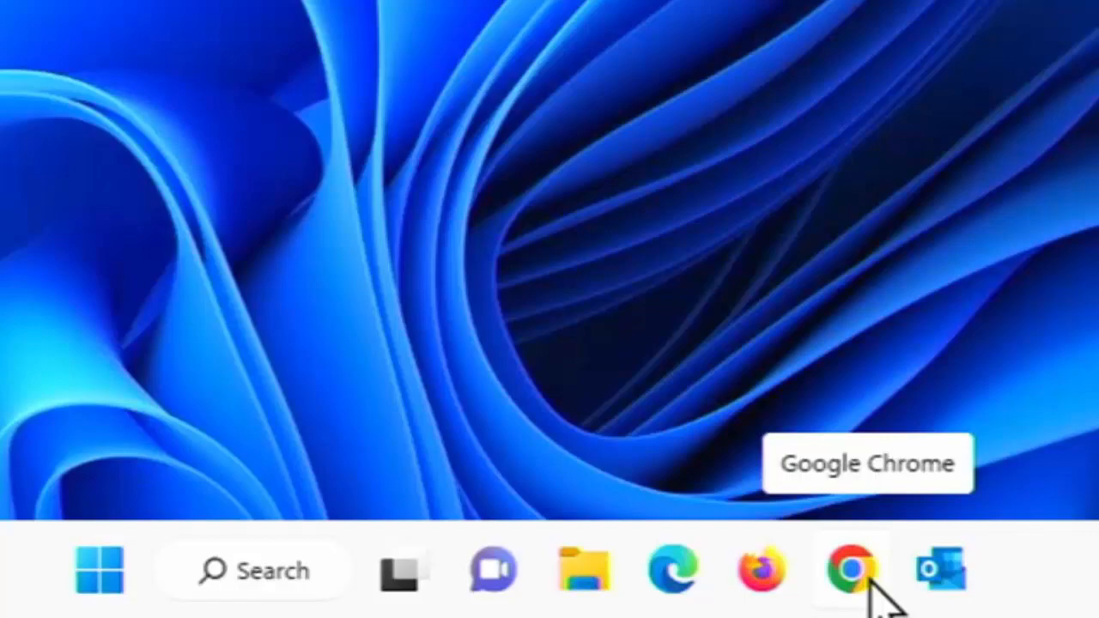
Unpin Google Chrome from the taskbar, leaving Edge, Firefox, File Explorer and Outlook pinned.
{"action": "left_click", "coordinate": [849, 569]}
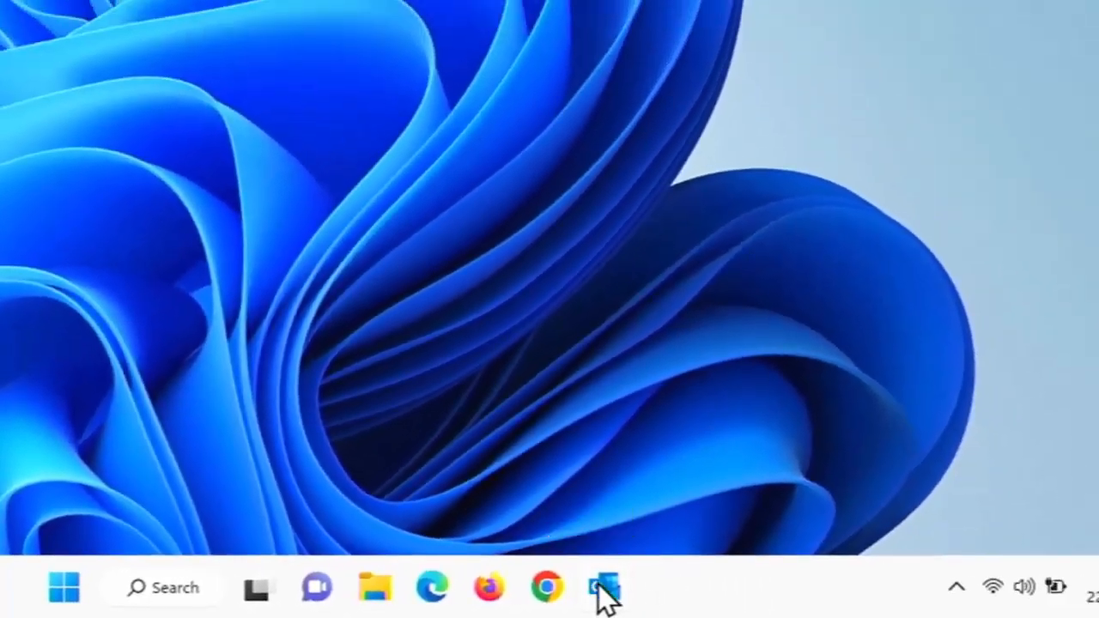
{"action": "mouse_move", "coordinate": [547, 587]}
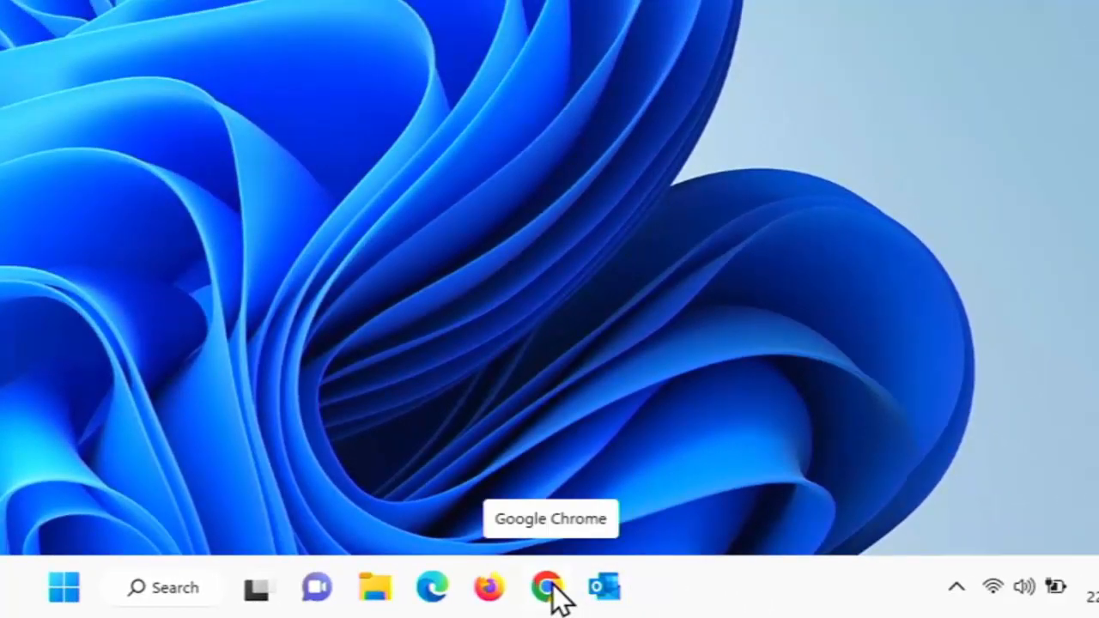
{"action": "right_click", "coordinate": [547, 587]}
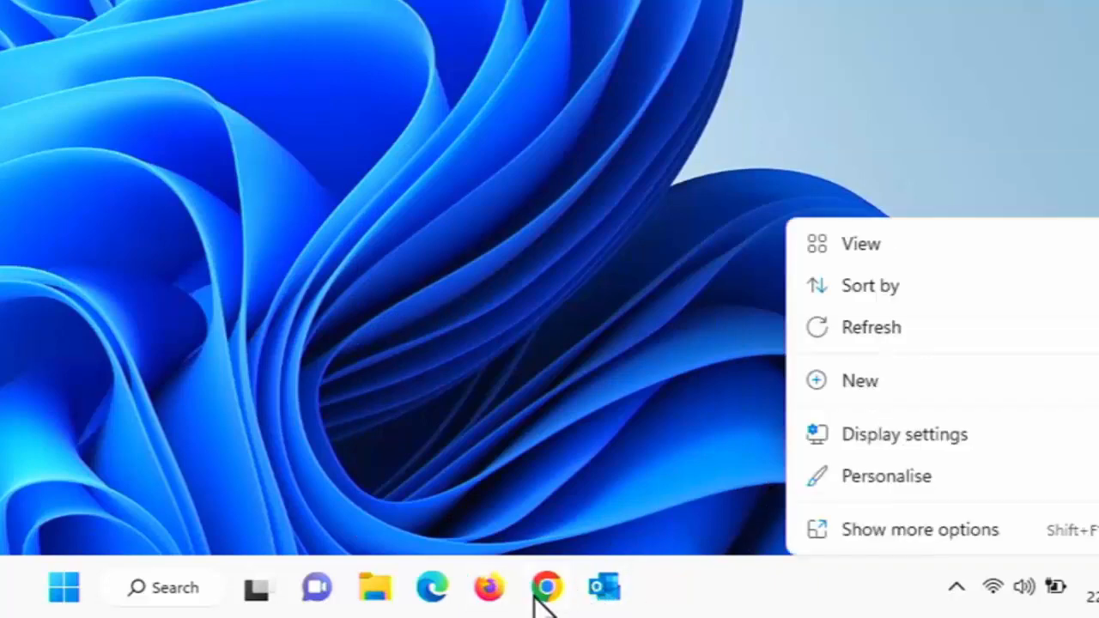
{"action": "right_click", "coordinate": [546, 588]}
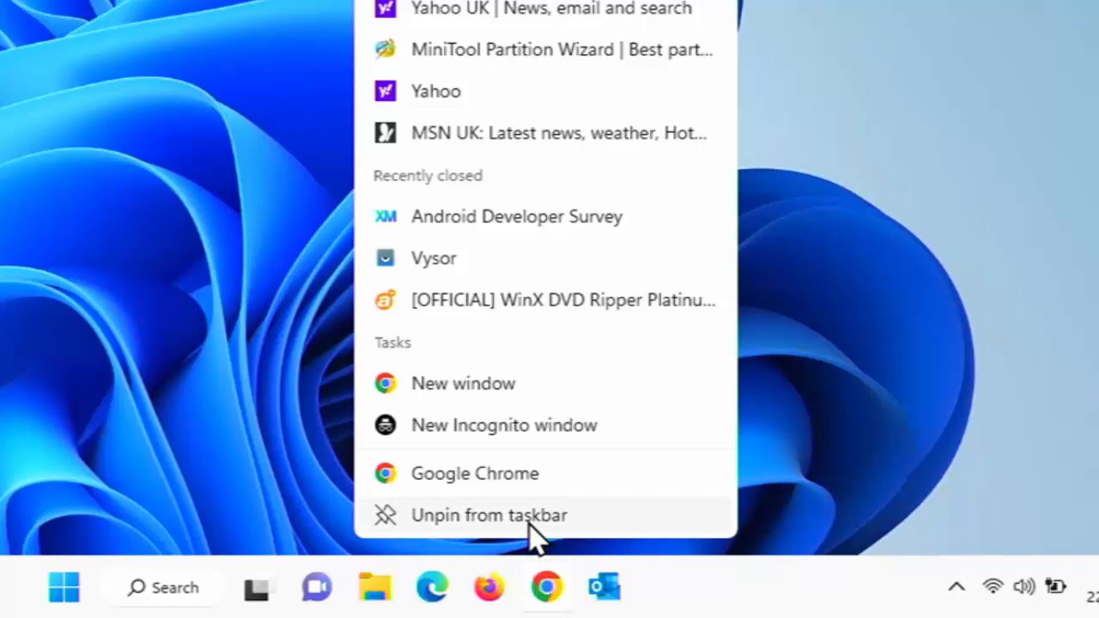
{"action": "left_click", "coordinate": [489, 516]}
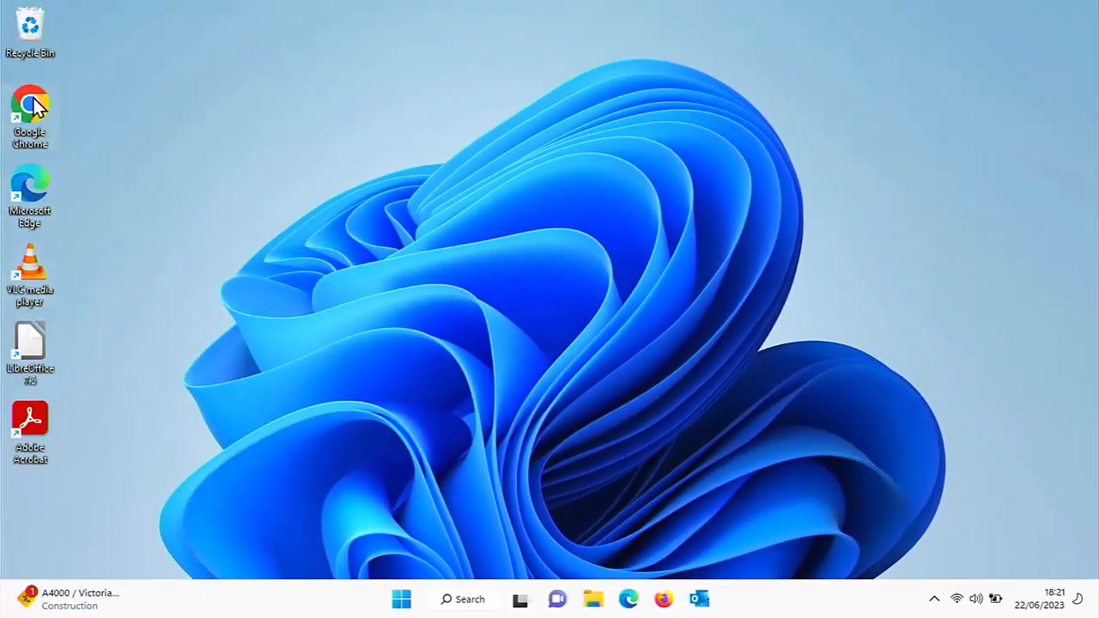
{"action": "mouse_move", "coordinate": [95, 183]}
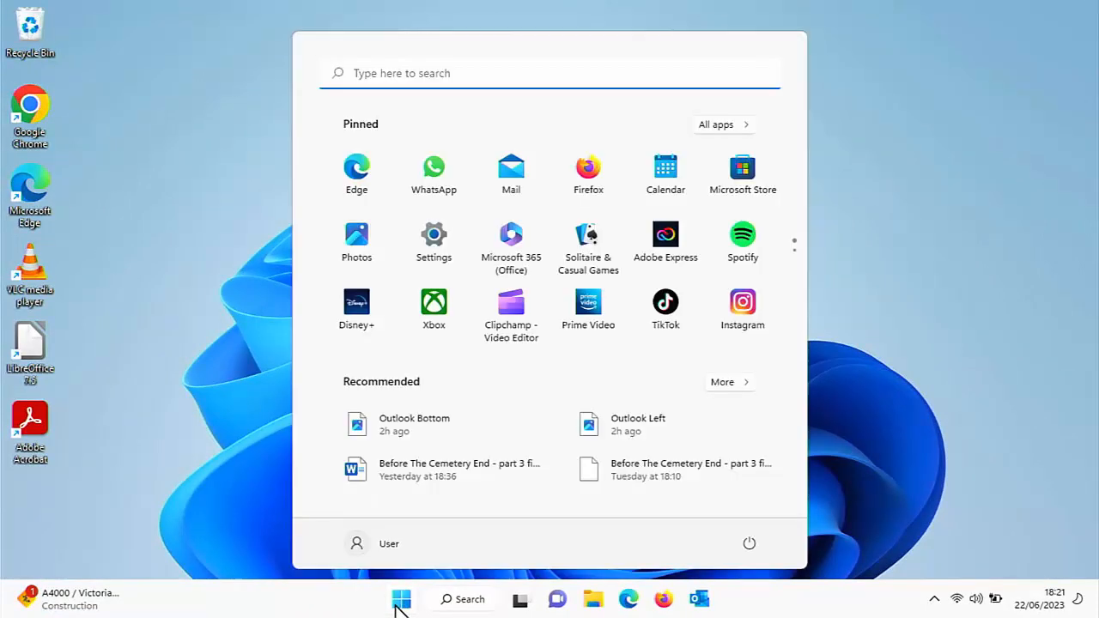
Search Start for 'google Chrome' and pin the best match to the taskbar.
{"action": "type", "text": "google Chrome"}
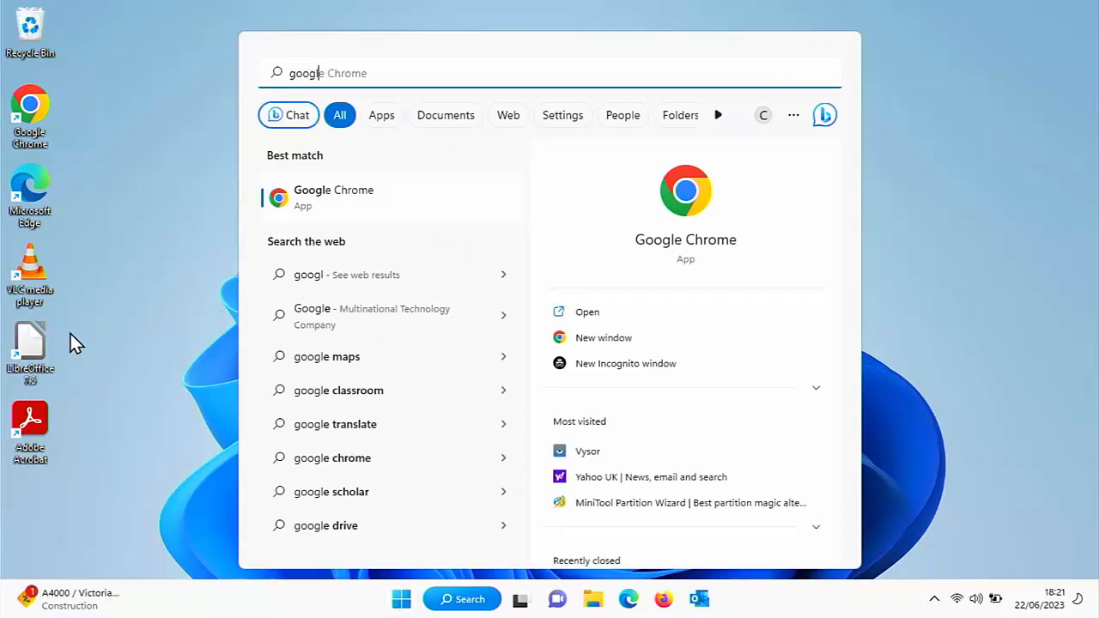
{"action": "mouse_move", "coordinate": [335, 209]}
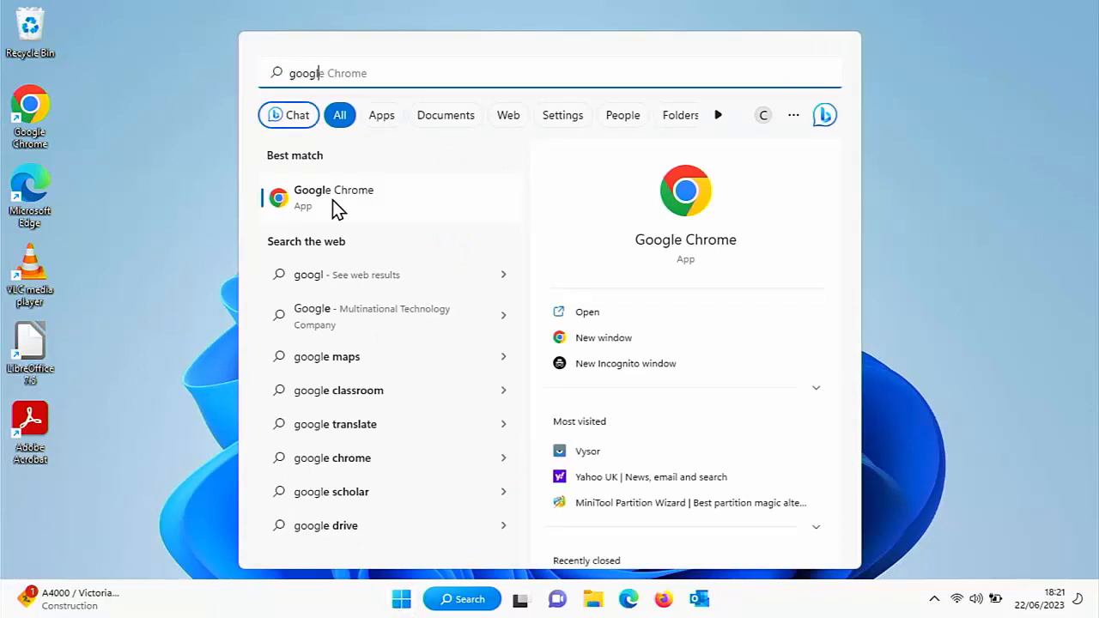
{"action": "right_click", "coordinate": [334, 196]}
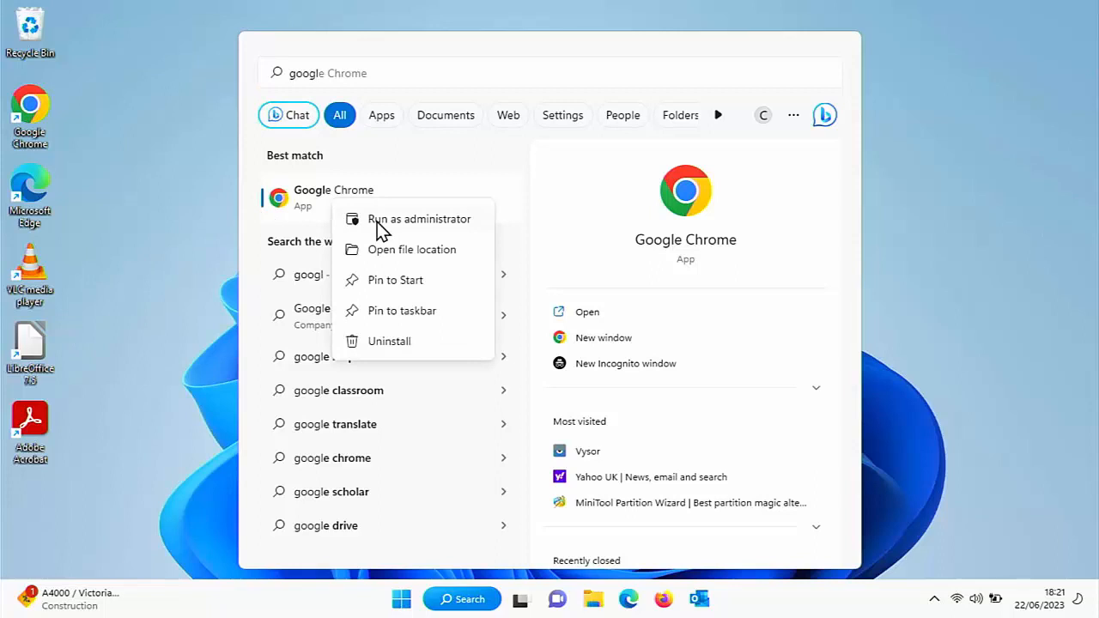
{"action": "mouse_move", "coordinate": [440, 315]}
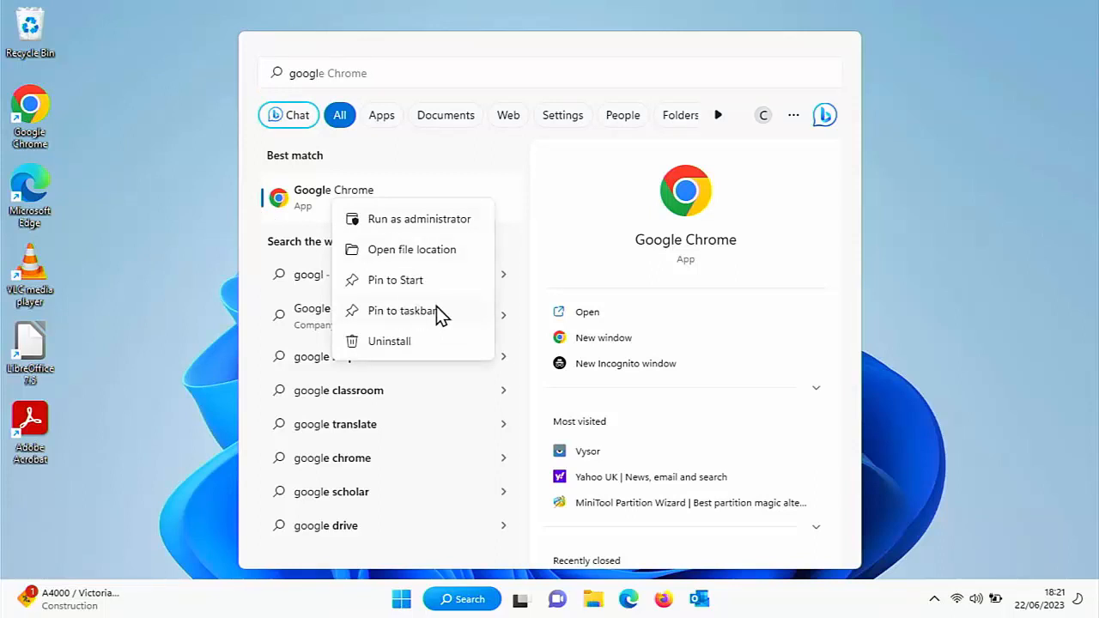
{"action": "left_click", "coordinate": [396, 311]}
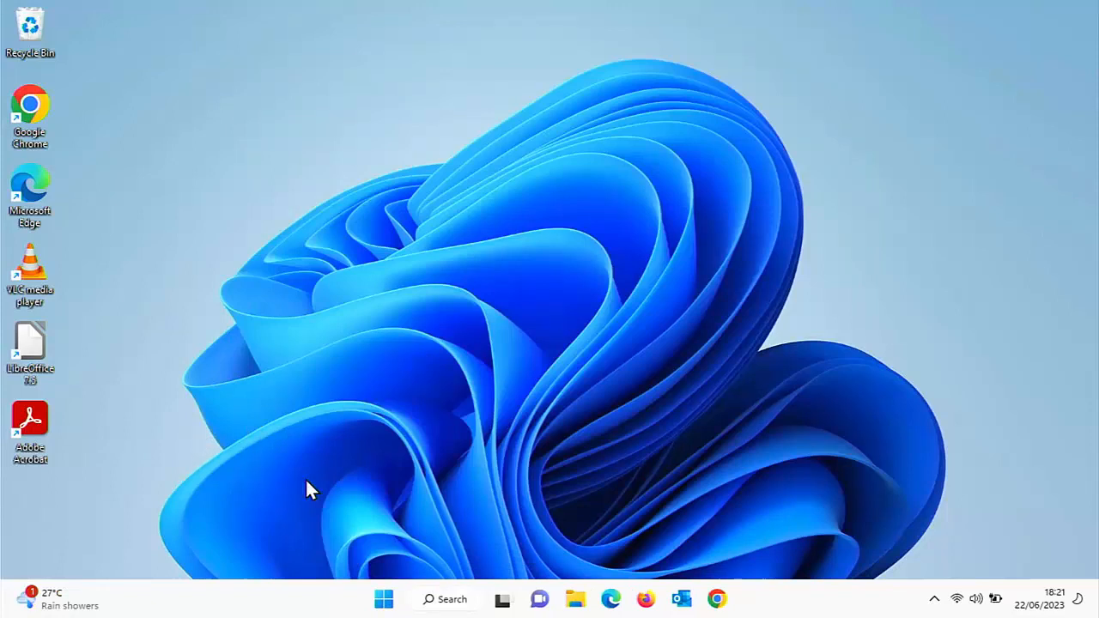
{"action": "mouse_move", "coordinate": [539, 599]}
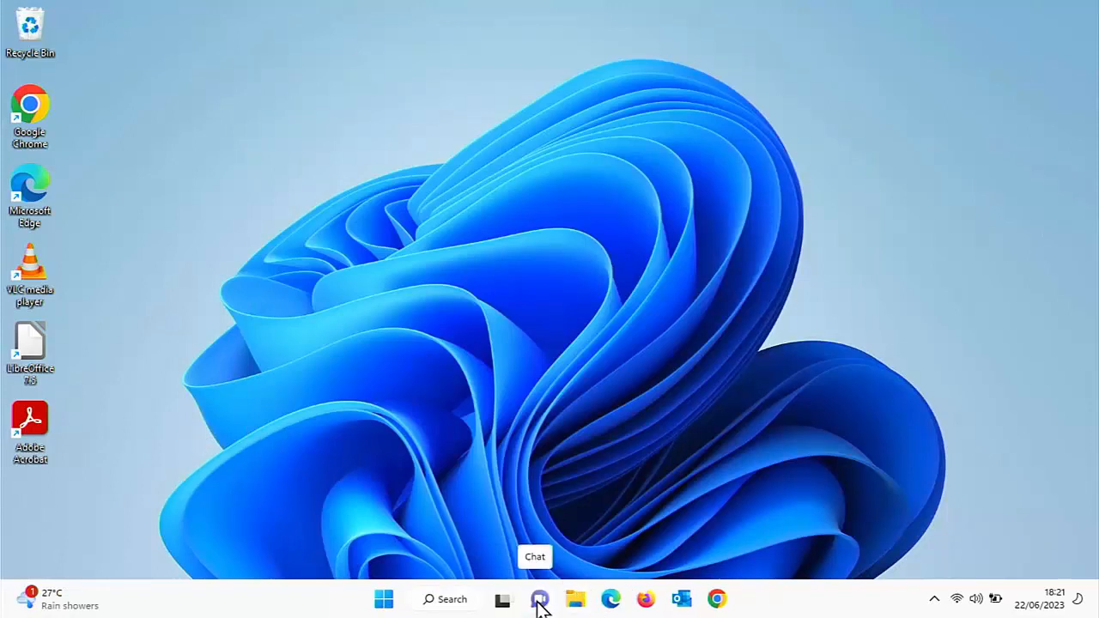
{"action": "mouse_move", "coordinate": [502, 601]}
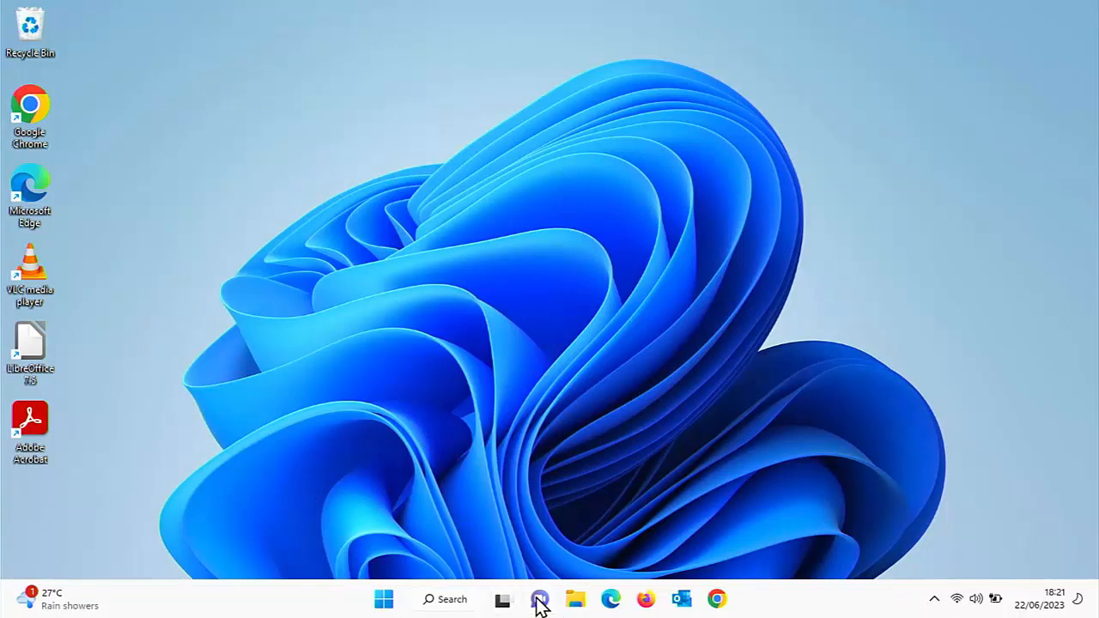
Glimpse the Task view virtual desktops preview, returning to the unchanged desktop.
{"action": "left_click", "coordinate": [504, 599]}
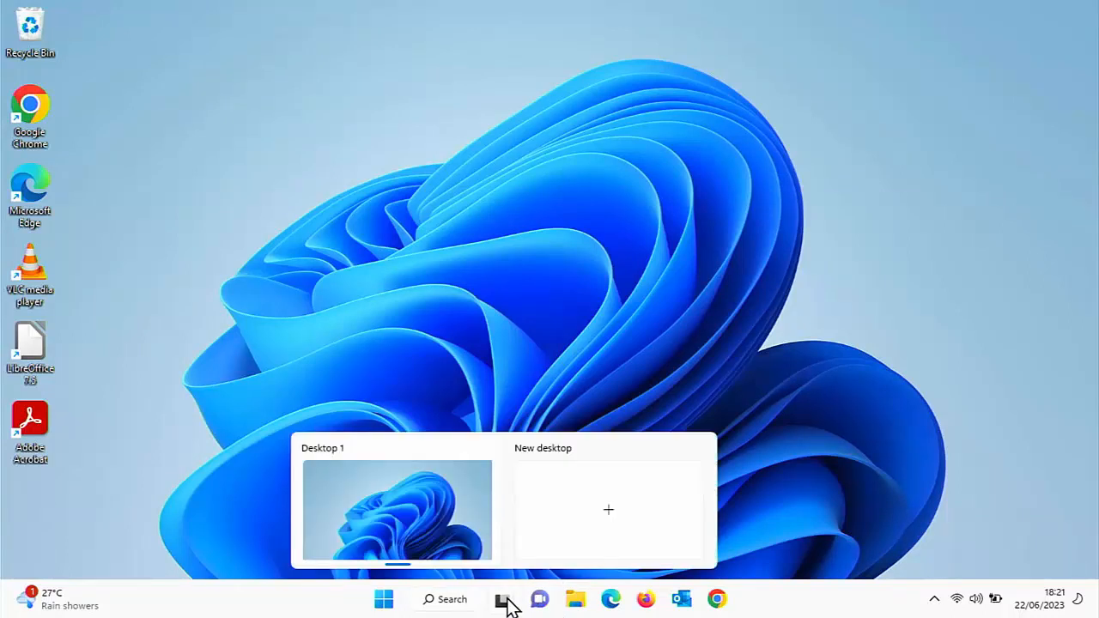
{"action": "left_click", "coordinate": [504, 598]}
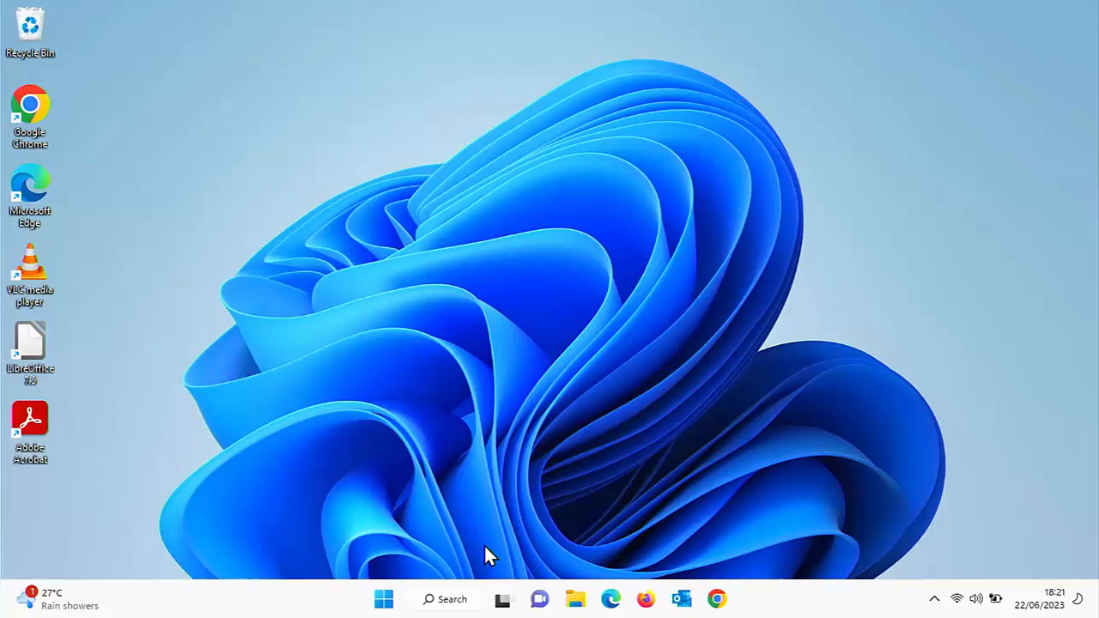
{"action": "left_click", "coordinate": [502, 598]}
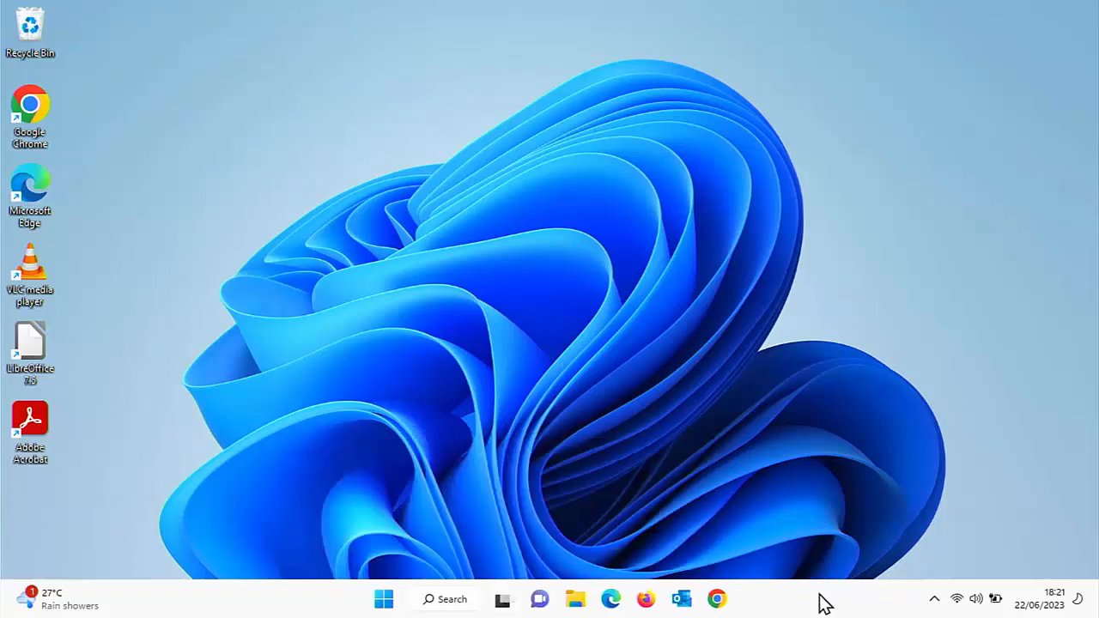
{"action": "mouse_move", "coordinate": [814, 603]}
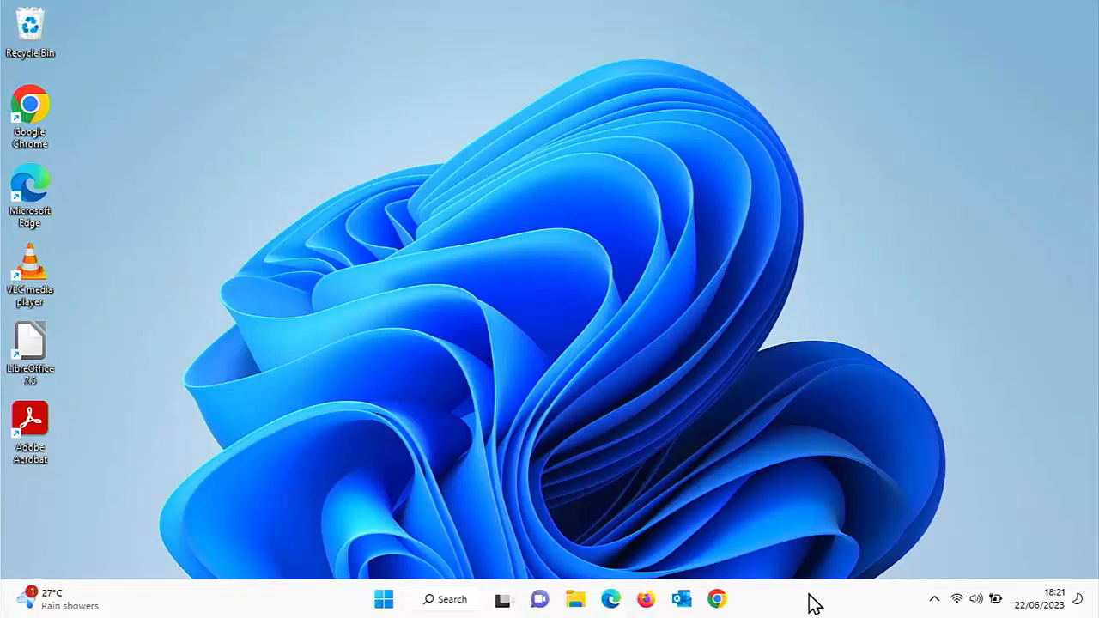
Open Taskbar settings and switch off the Chat, Widgets, Task view and Search toggles.
{"action": "right_click", "coordinate": [811, 598]}
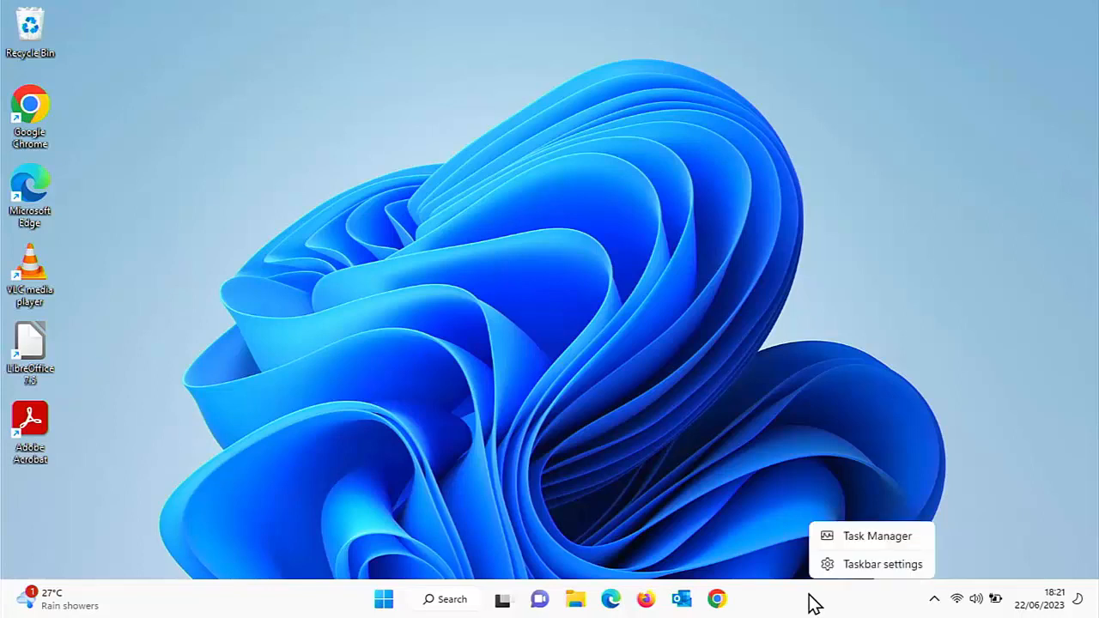
{"action": "mouse_move", "coordinate": [875, 575]}
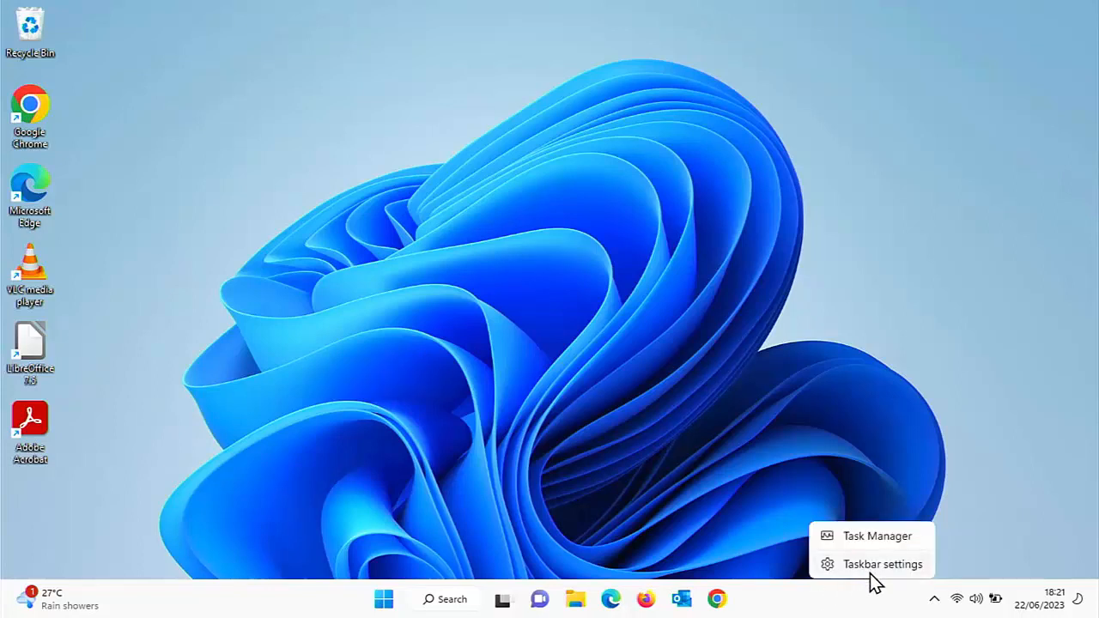
{"action": "left_click", "coordinate": [882, 564]}
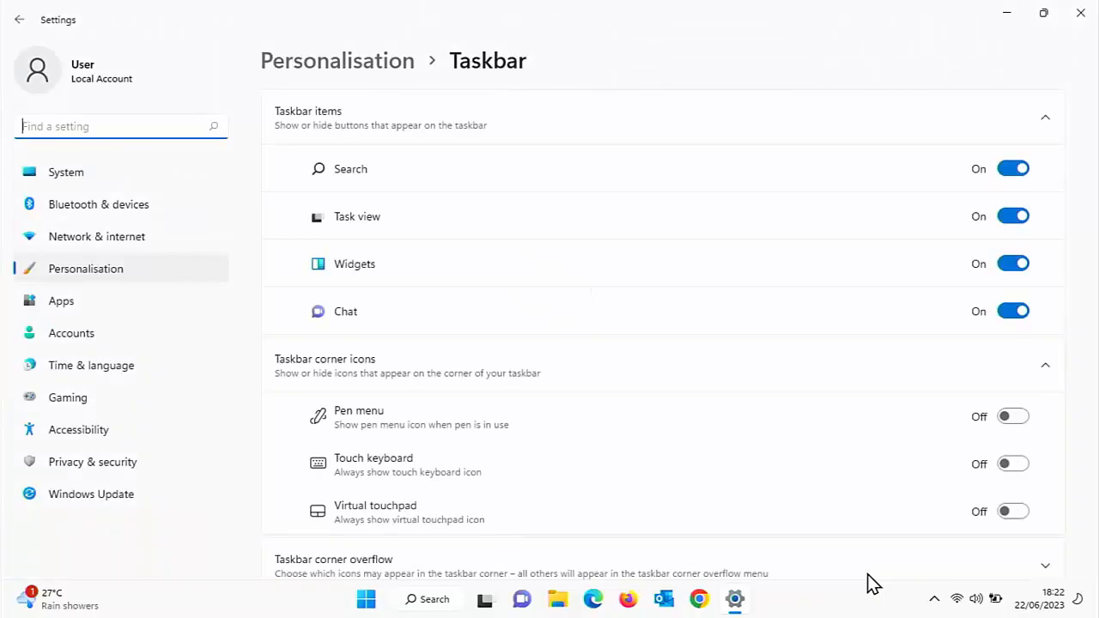
{"action": "mouse_move", "coordinate": [1071, 250]}
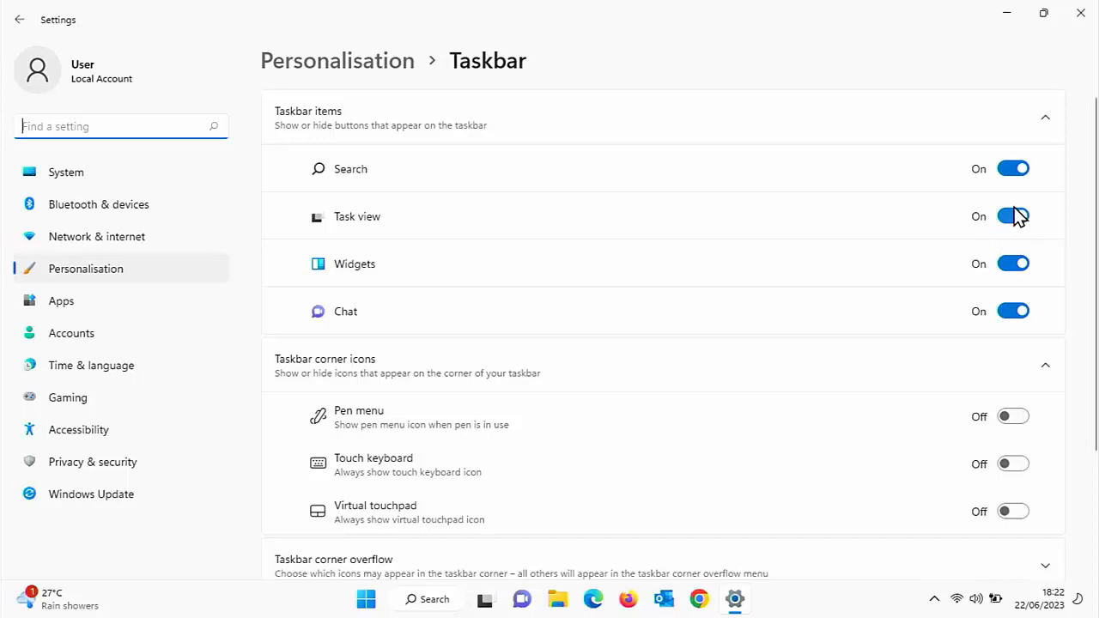
{"action": "mouse_move", "coordinate": [1013, 311]}
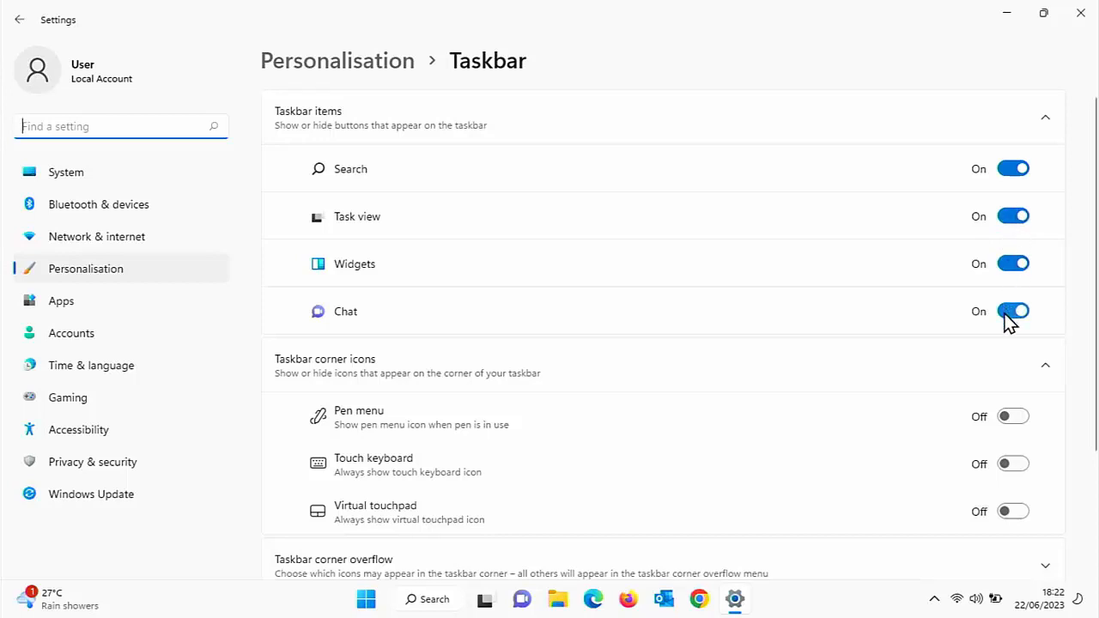
{"action": "left_click", "coordinate": [1012, 310]}
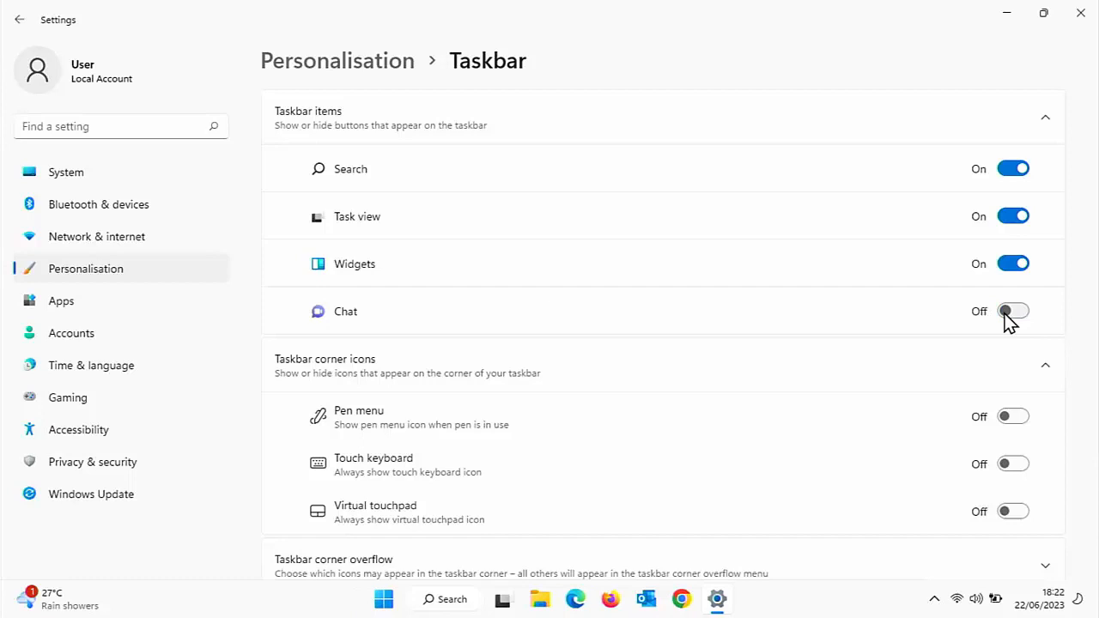
{"action": "mouse_move", "coordinate": [1012, 263]}
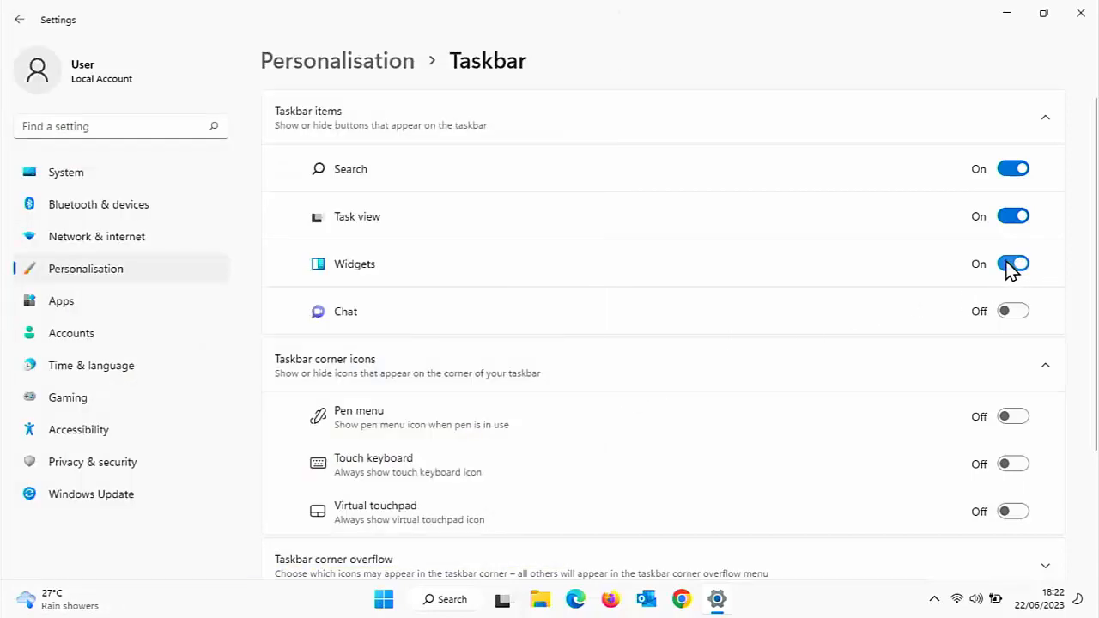
{"action": "left_click", "coordinate": [1013, 263]}
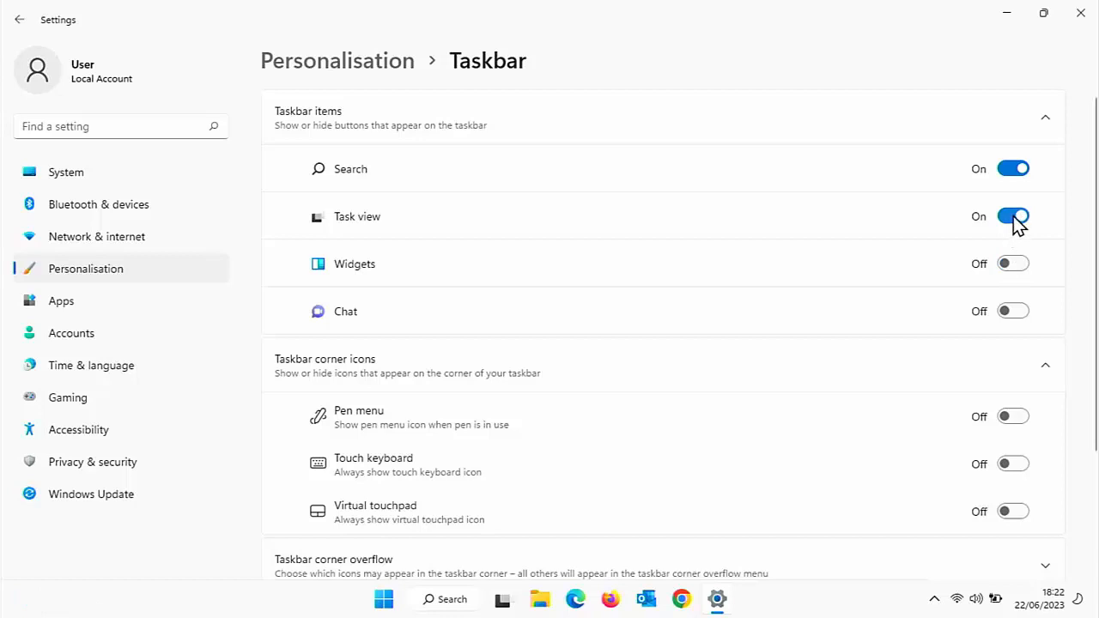
{"action": "left_click", "coordinate": [1013, 216]}
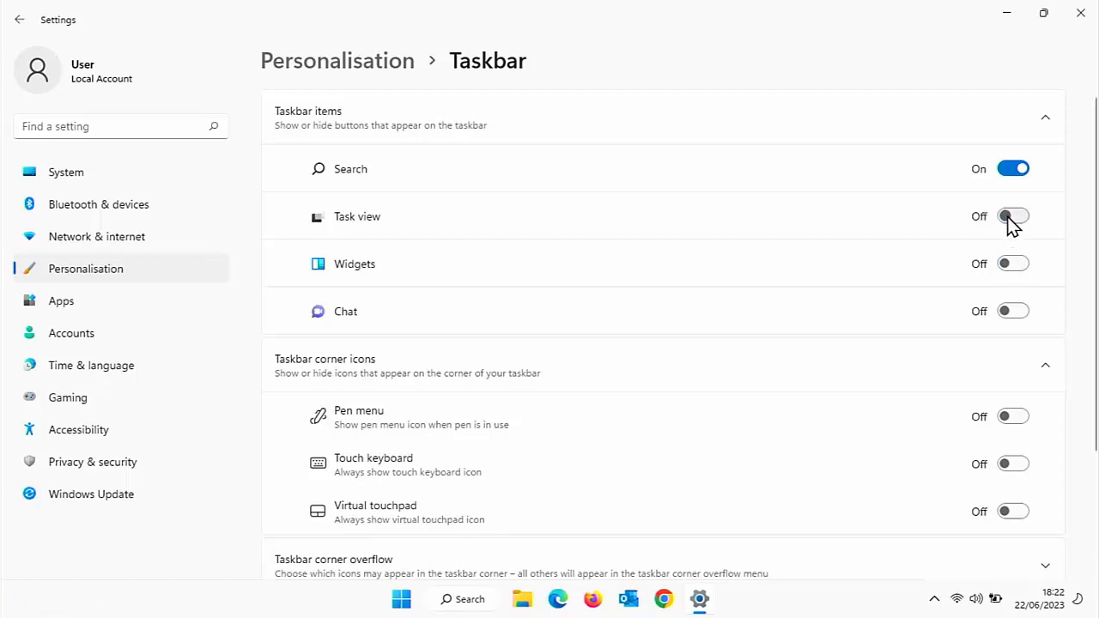
{"action": "left_click", "coordinate": [1012, 169]}
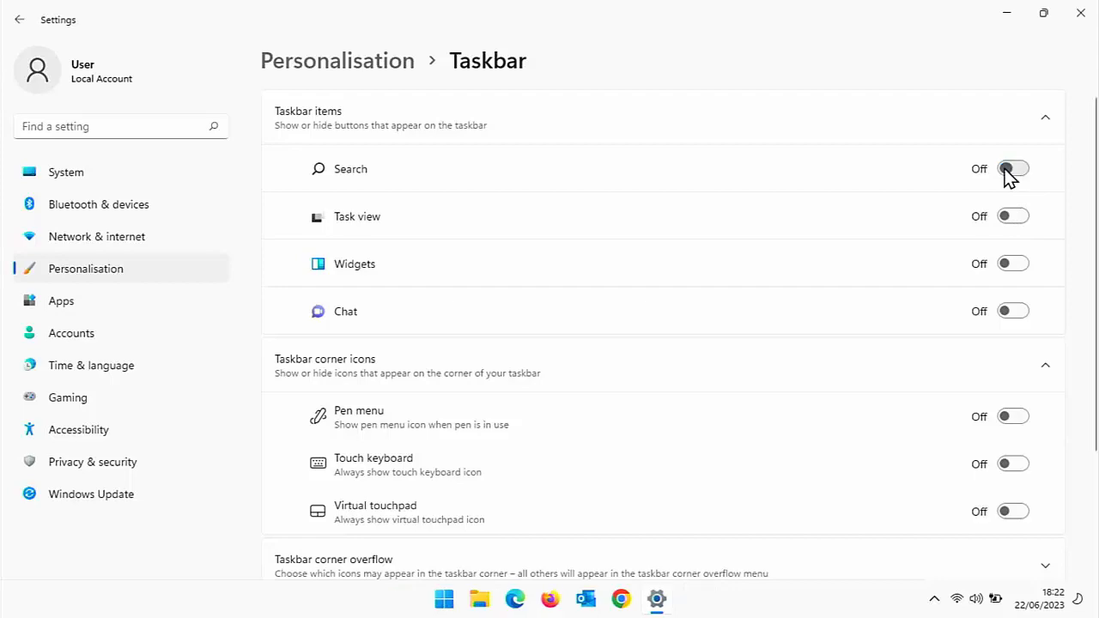
{"action": "mouse_move", "coordinate": [1081, 14]}
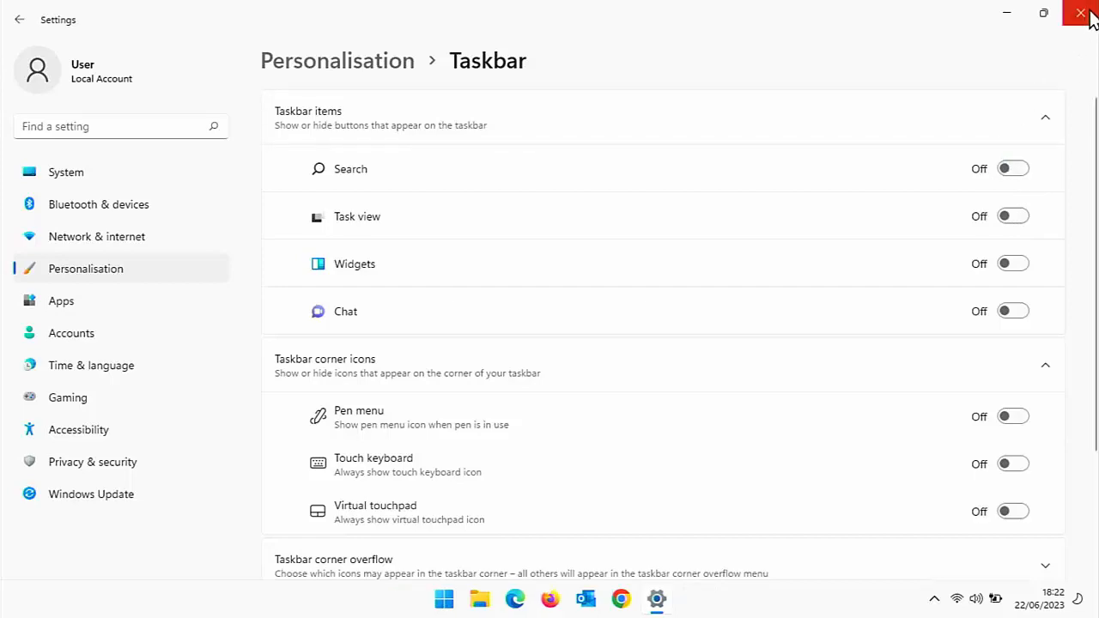
Reopen Taskbar settings, switch the Chat and Task view toggles back on, and close Settings.
{"action": "left_click", "coordinate": [1082, 15]}
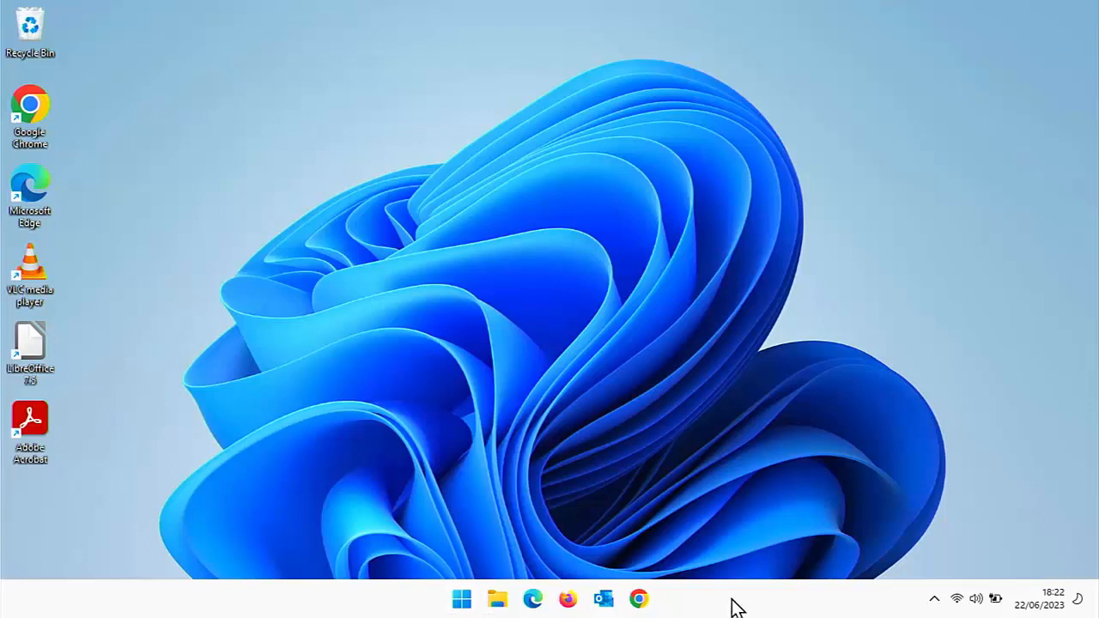
{"action": "mouse_move", "coordinate": [703, 608]}
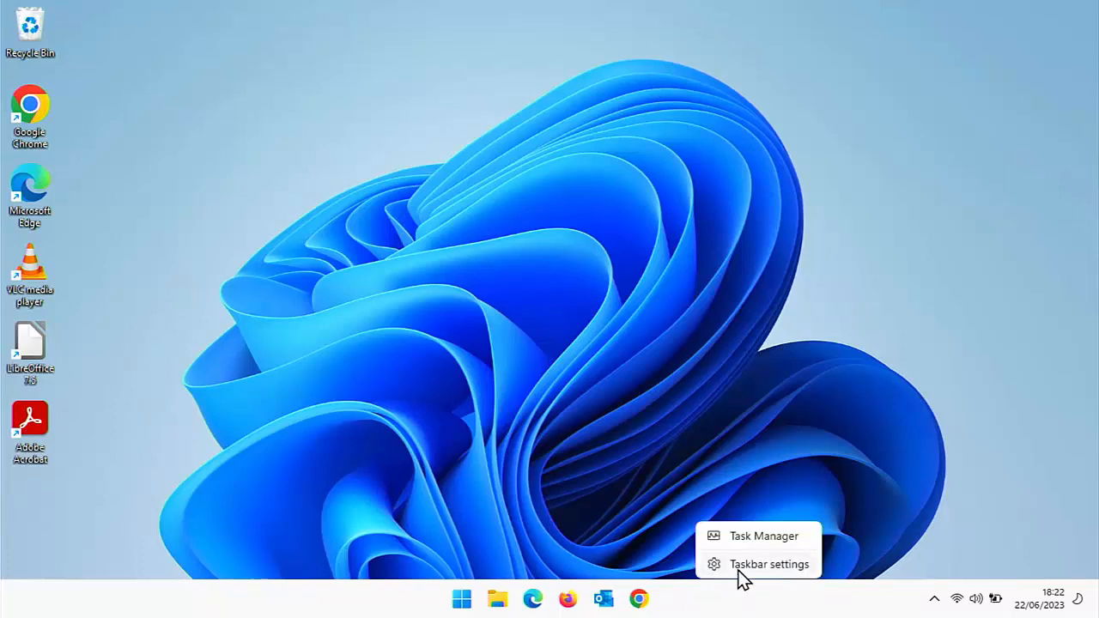
{"action": "left_click", "coordinate": [769, 565]}
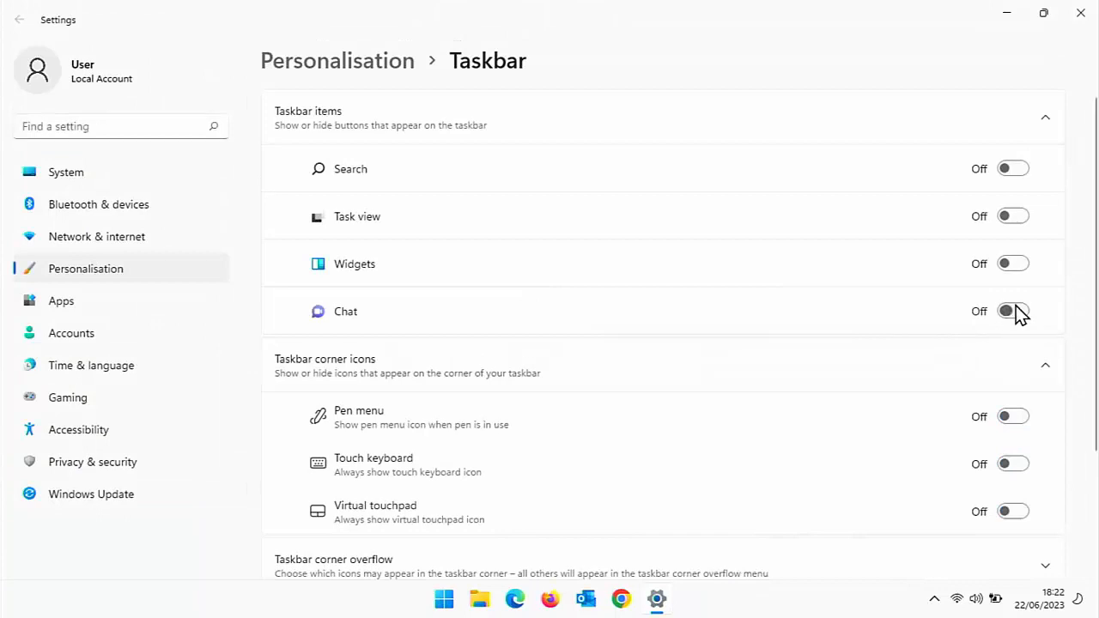
{"action": "left_click", "coordinate": [1012, 311]}
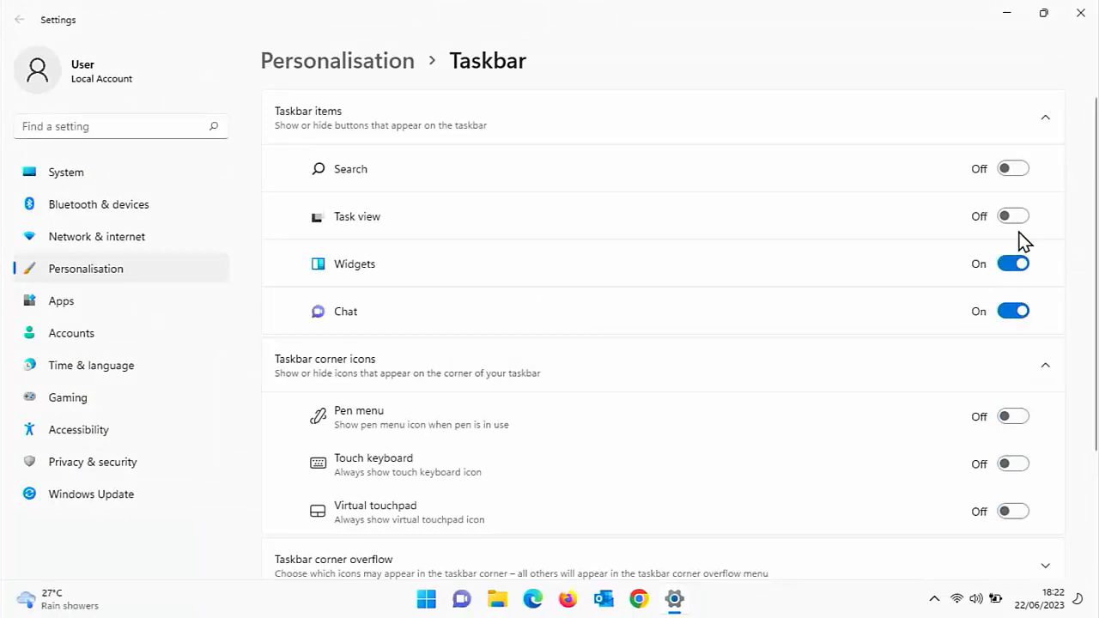
{"action": "left_click", "coordinate": [1013, 168]}
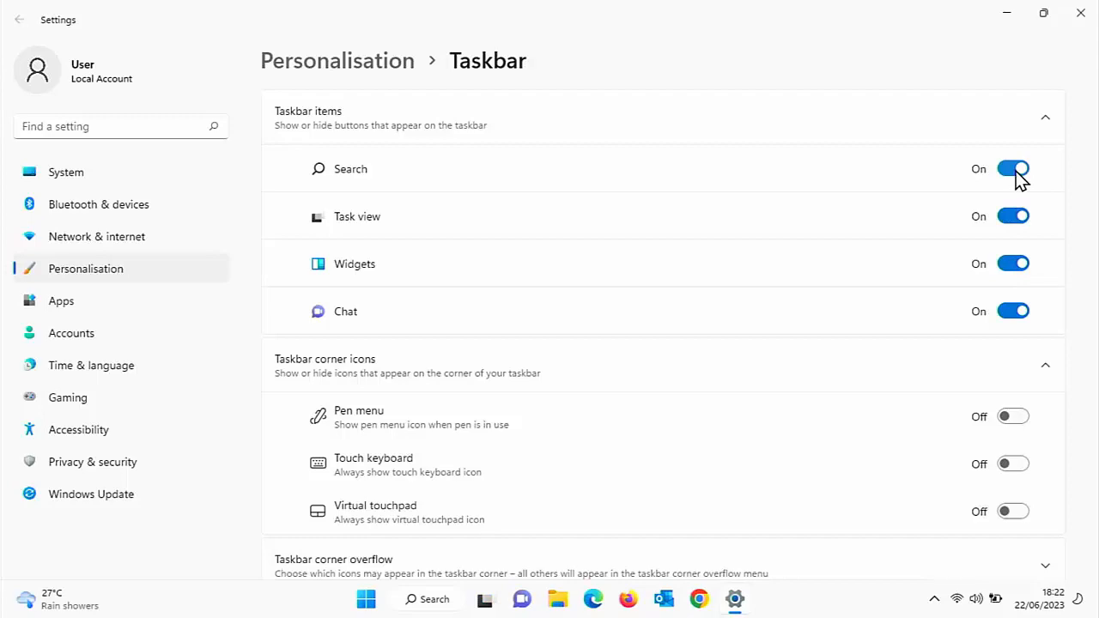
{"action": "left_click", "coordinate": [1080, 12]}
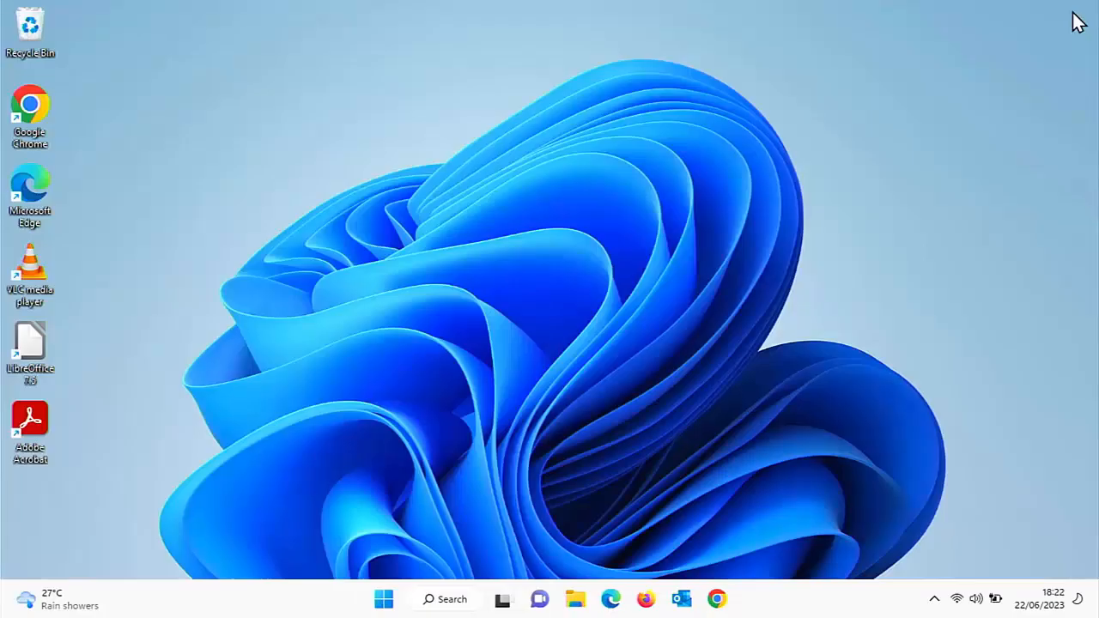